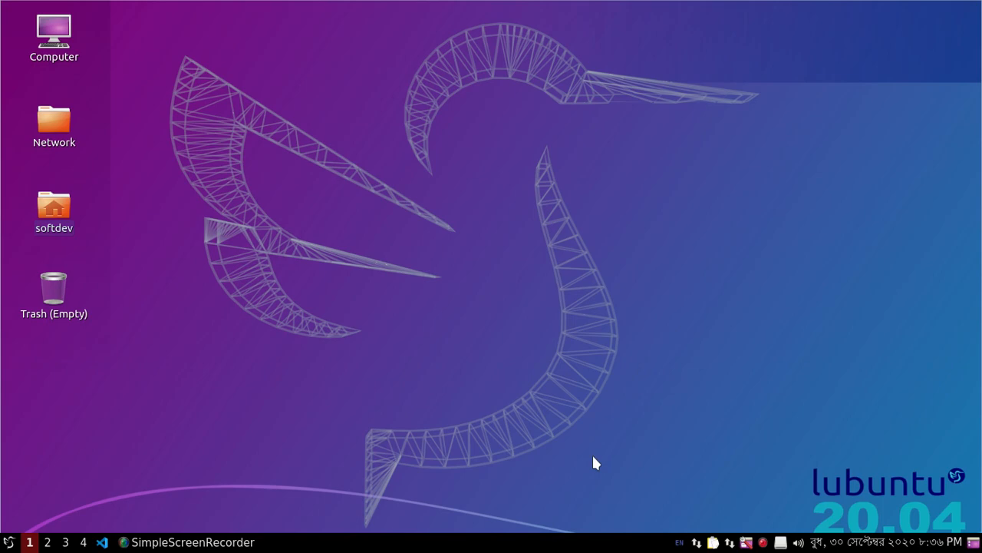
Step: Open the softdev home folder in a full-screen file manager window
double_click(54, 207)
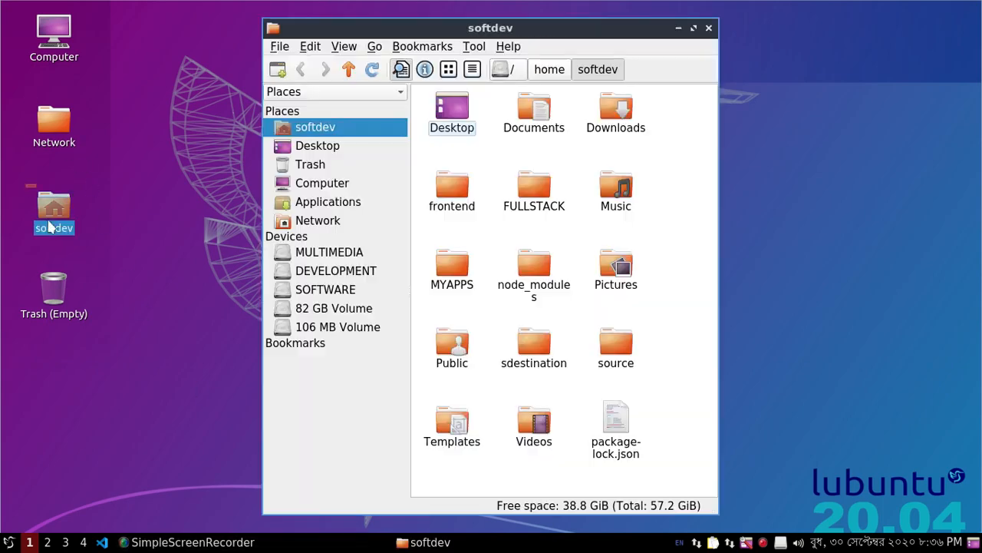
left_click(692, 27)
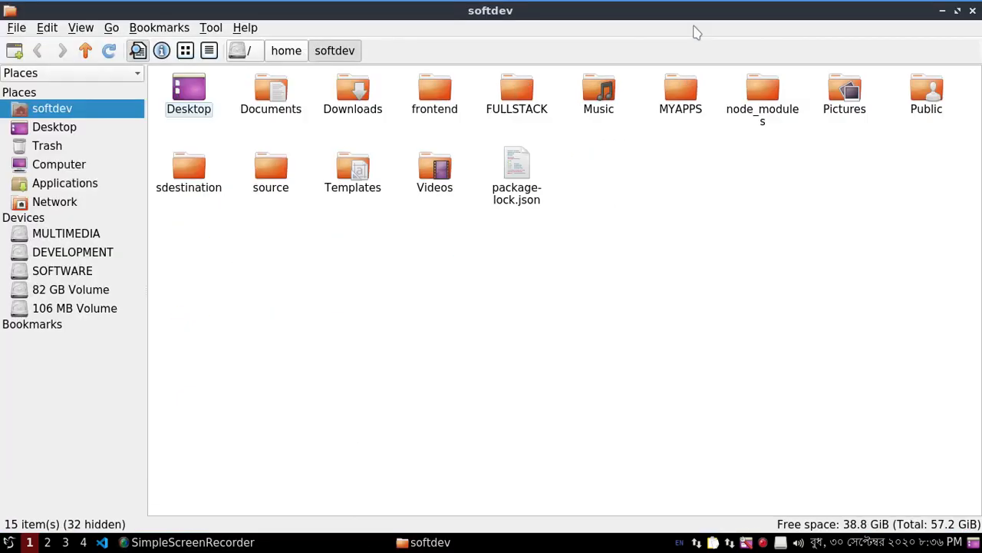
mouse_move(672, 187)
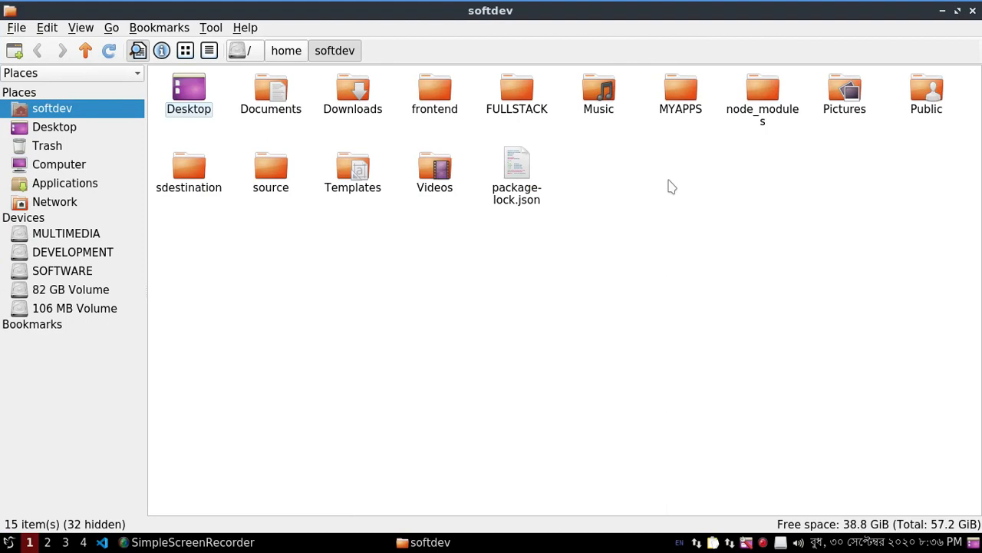
mouse_move(240, 301)
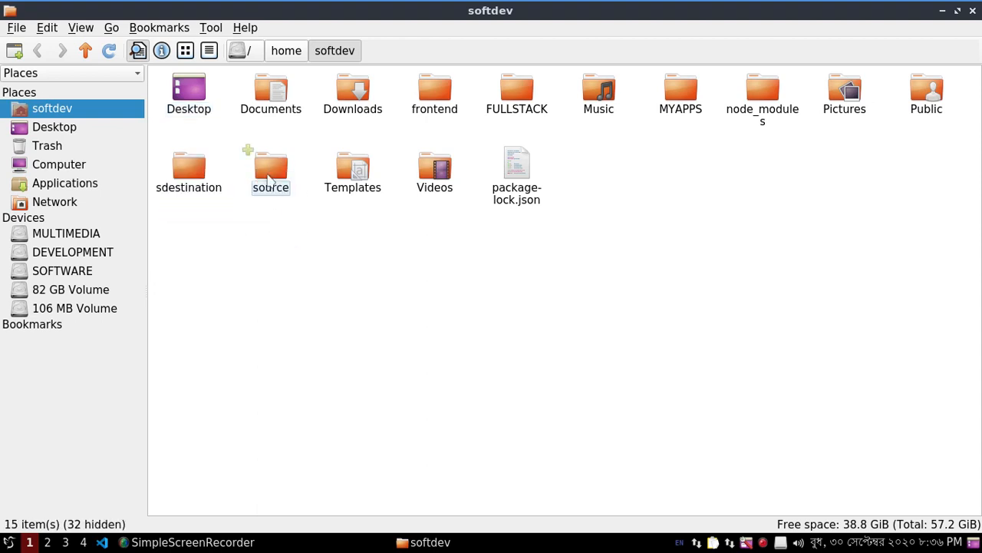
Step: Inspect source and the empty sdestination, then launch a terminal in the home folder
double_click(270, 167)
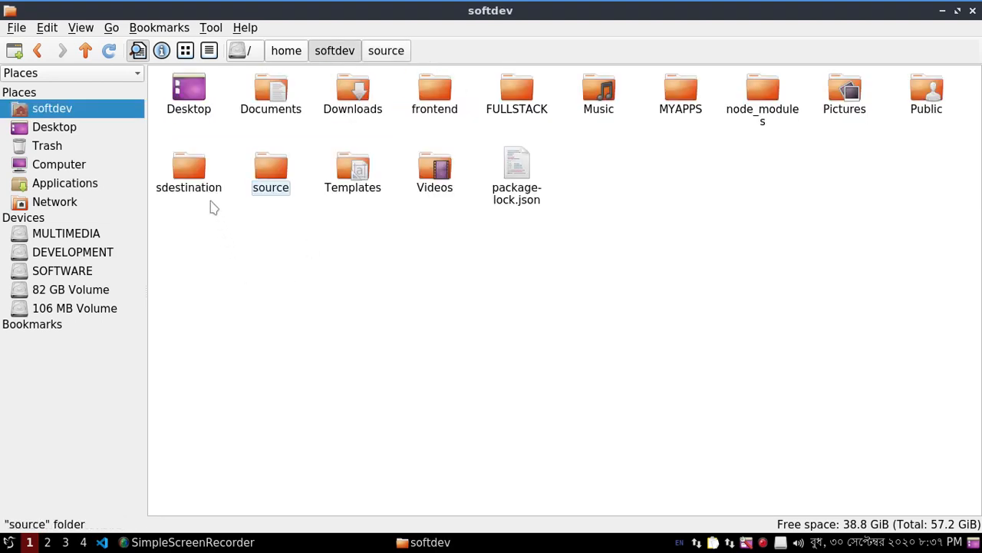
double_click(189, 167)
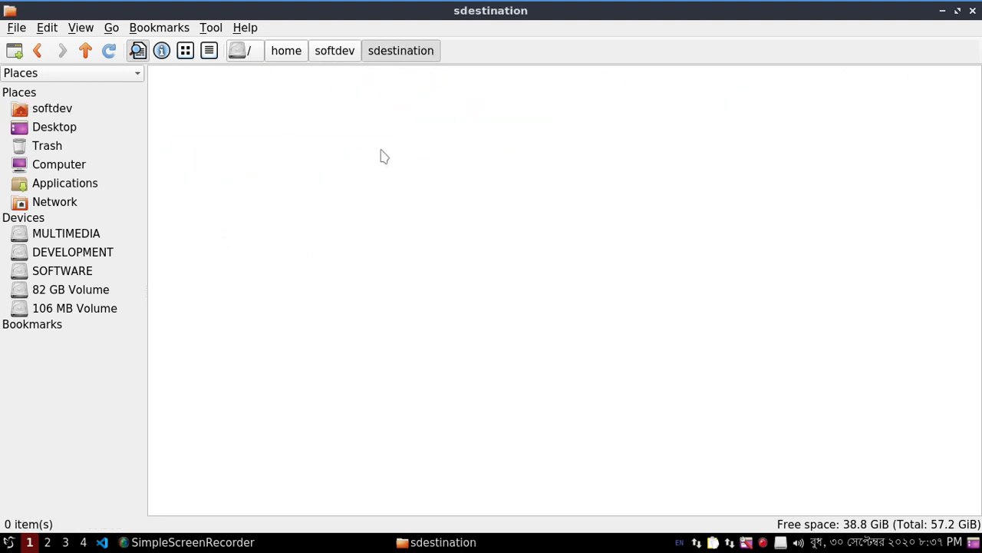
mouse_move(433, 98)
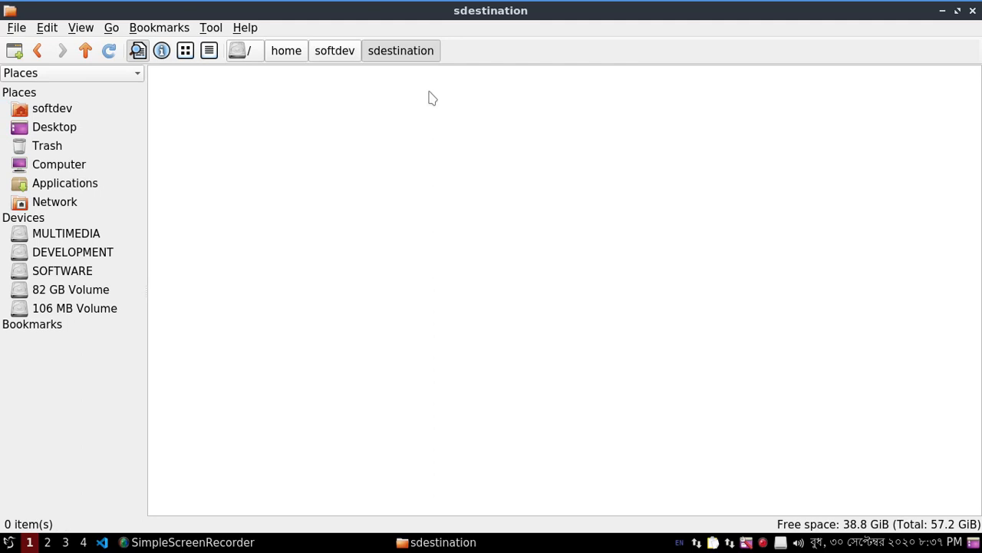
mouse_move(522, 193)
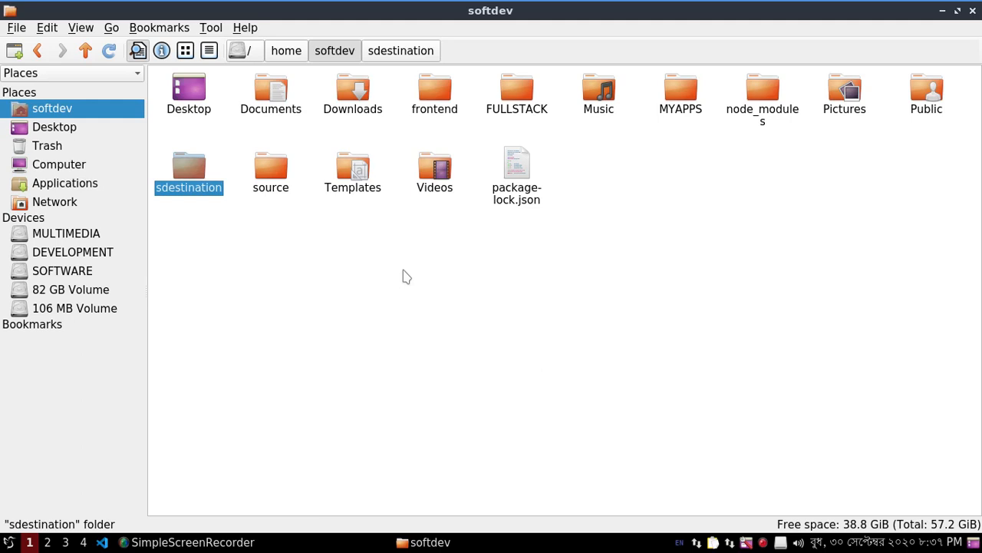
left_click(405, 298)
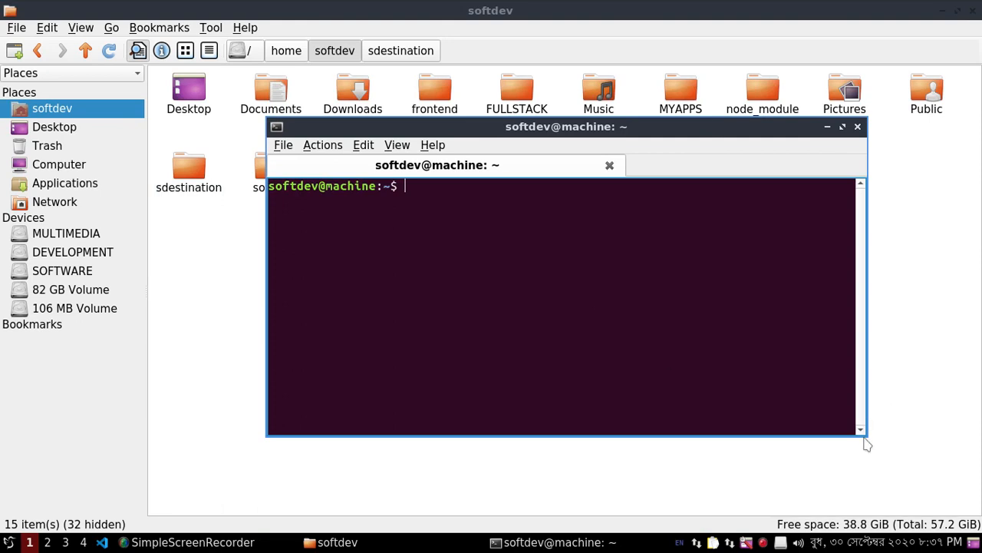
Step: Enlarge and reposition the terminal, then begin the command cp -a /source/. /desti without running it
left_click_drag(866, 439, 866, 474)
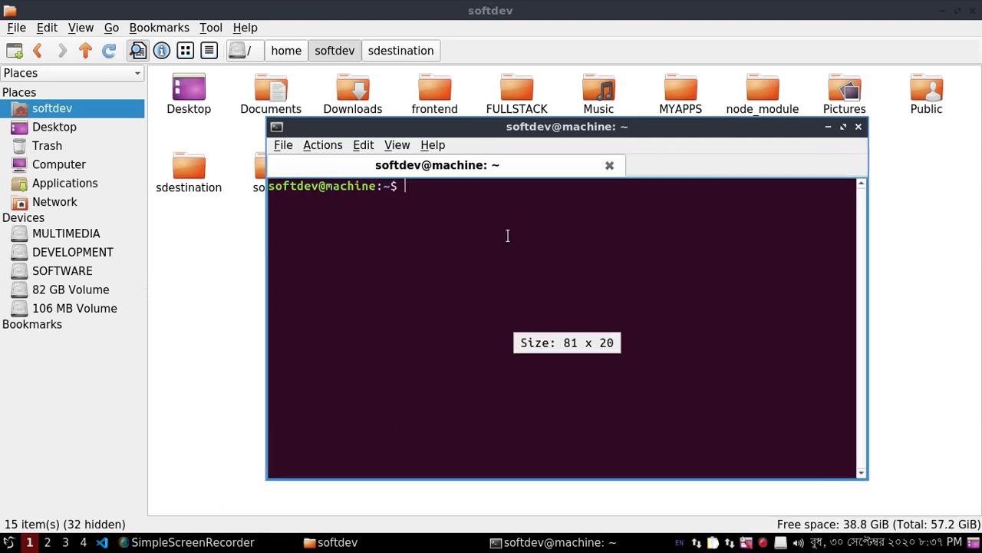
type("cp")
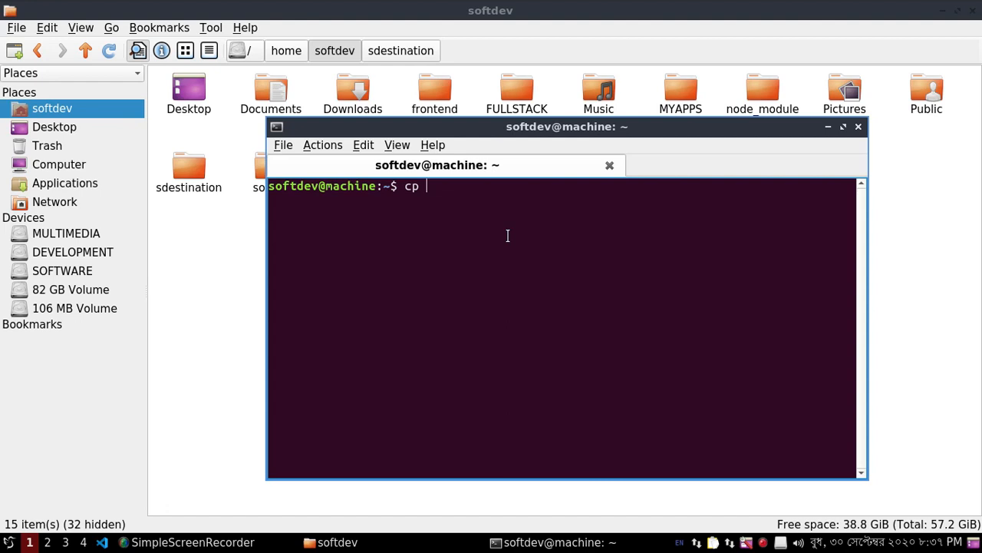
type("-a")
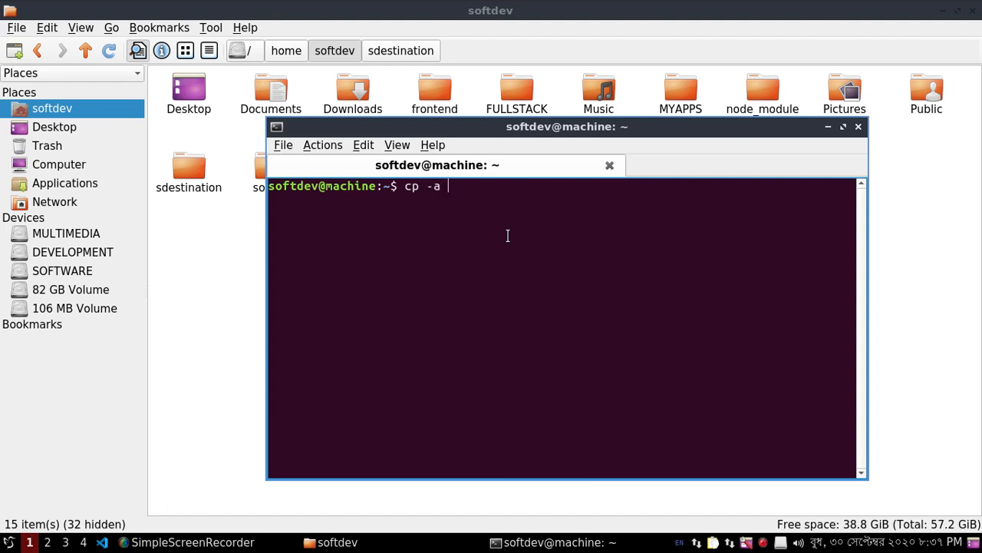
type("/")
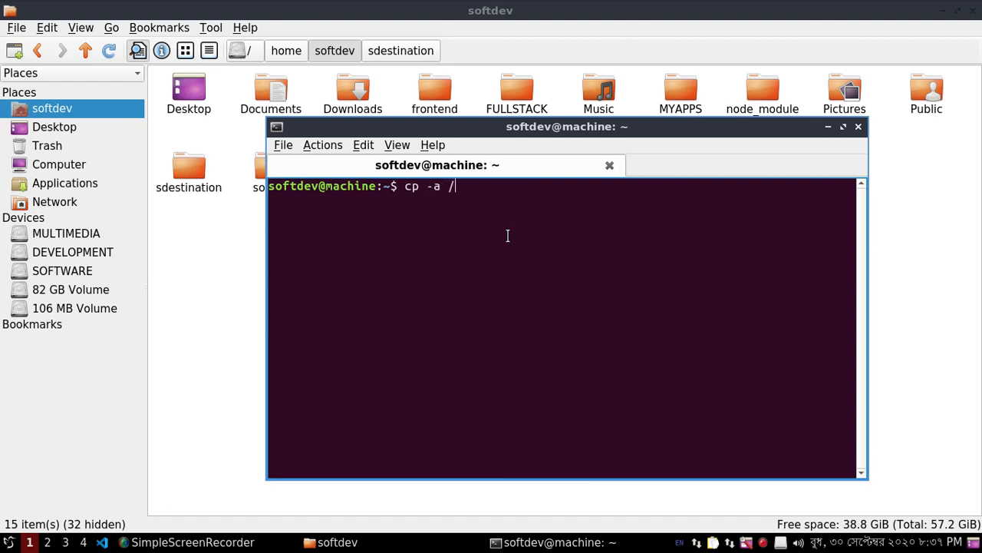
type("source")
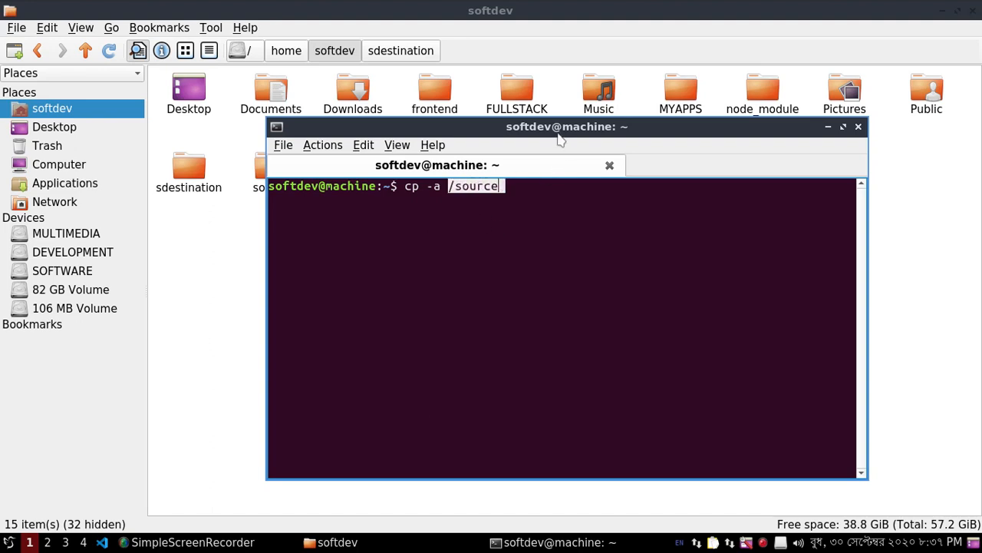
left_click_drag(561, 126, 586, 223)
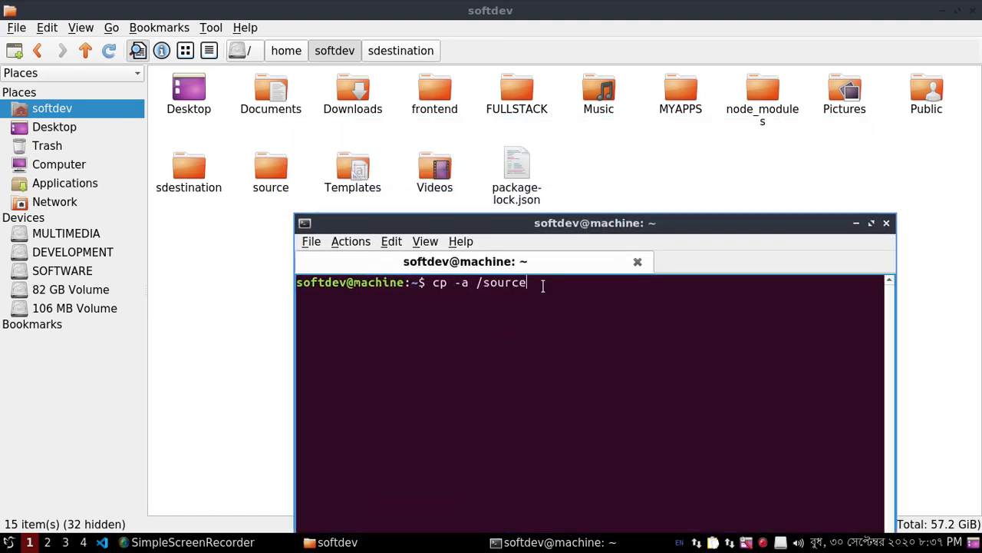
type("/.")
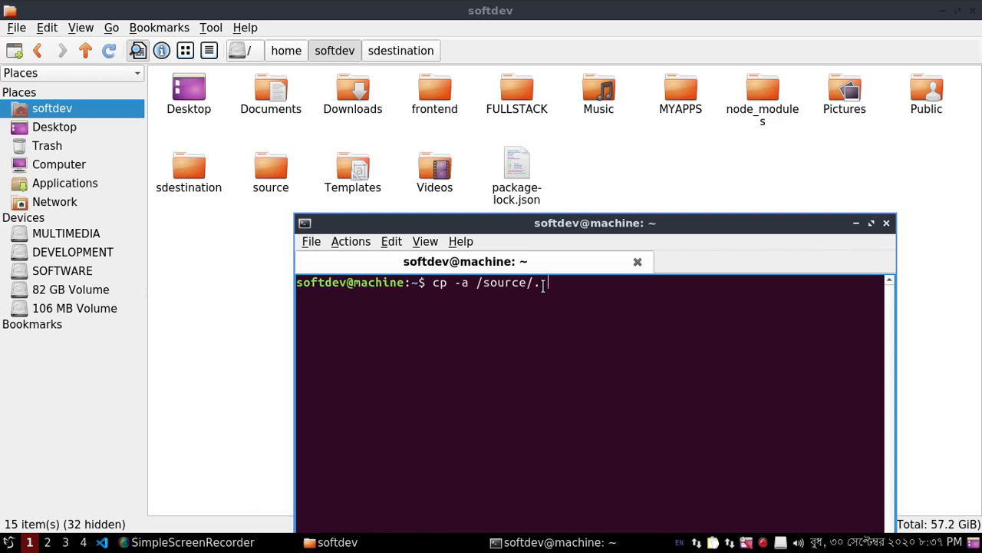
type("/")
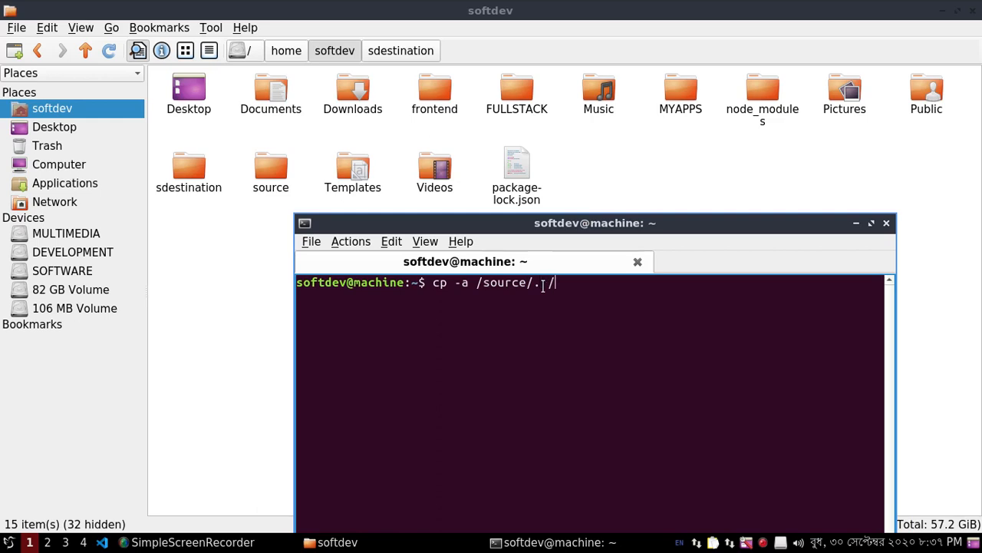
type("desti")
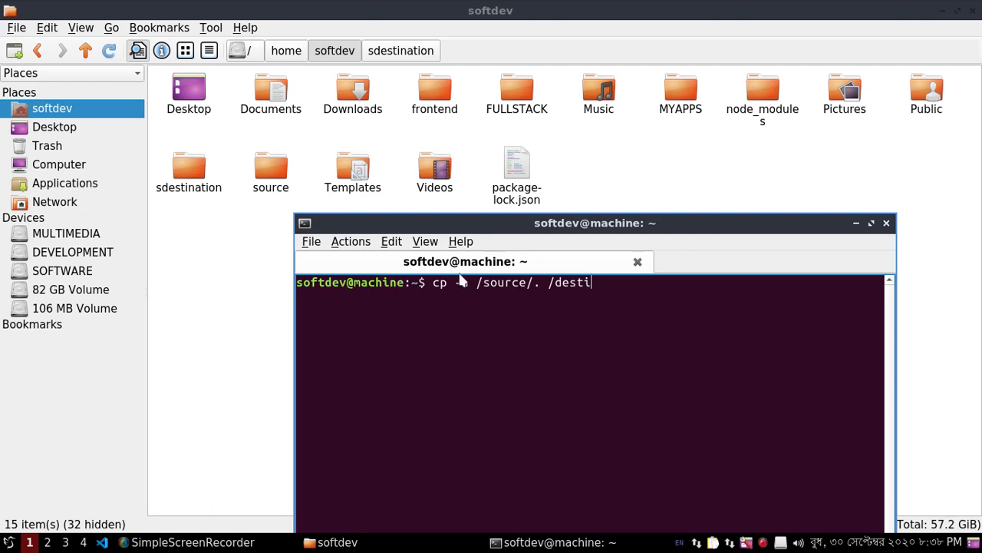
type("a")
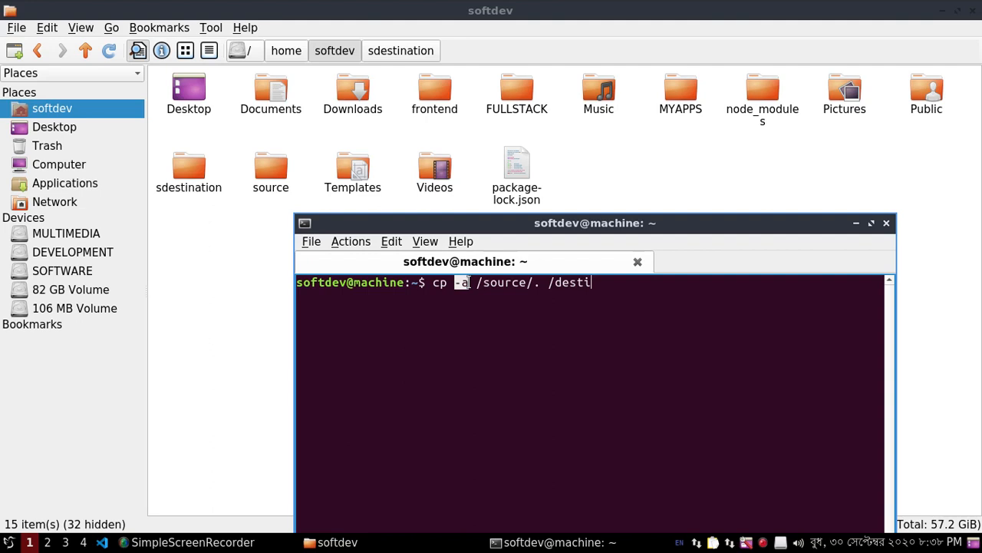
mouse_move(657, 376)
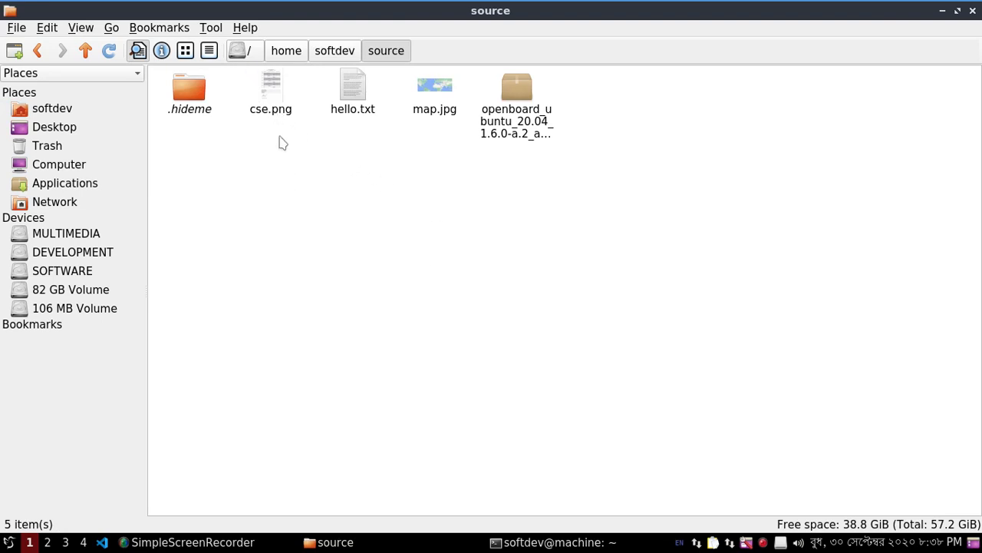
Step: Check the hidden .hideme folder is empty and return to source
double_click(190, 86)
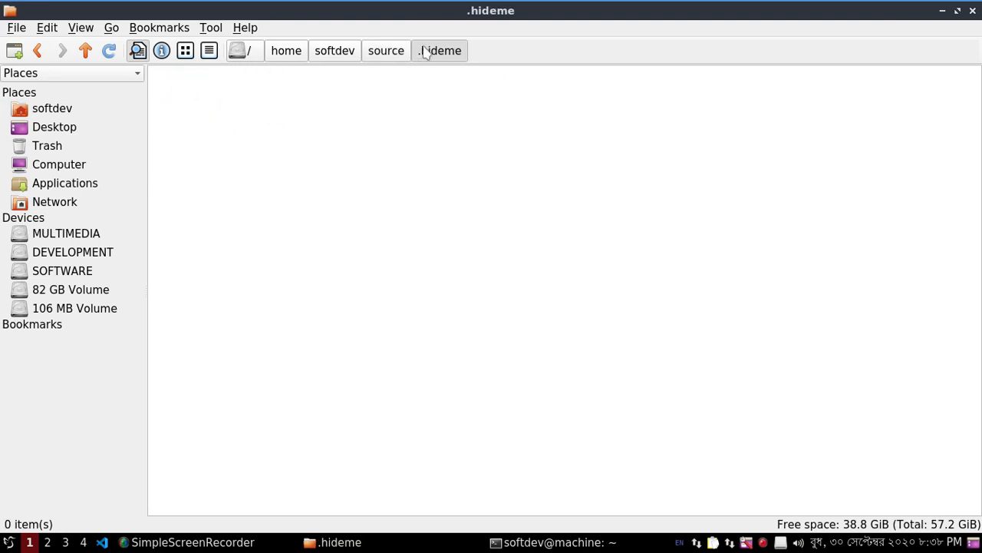
left_click(385, 50)
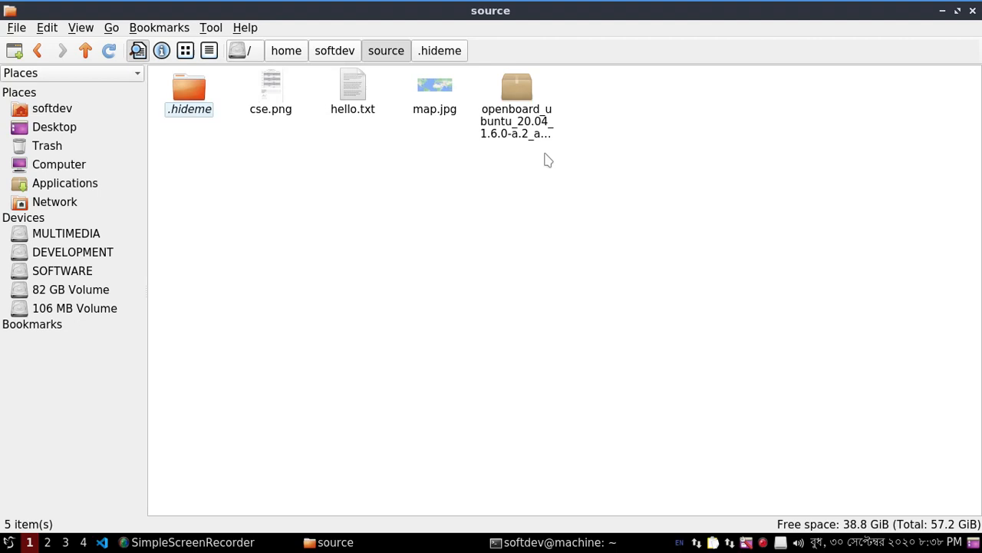
mouse_move(464, 158)
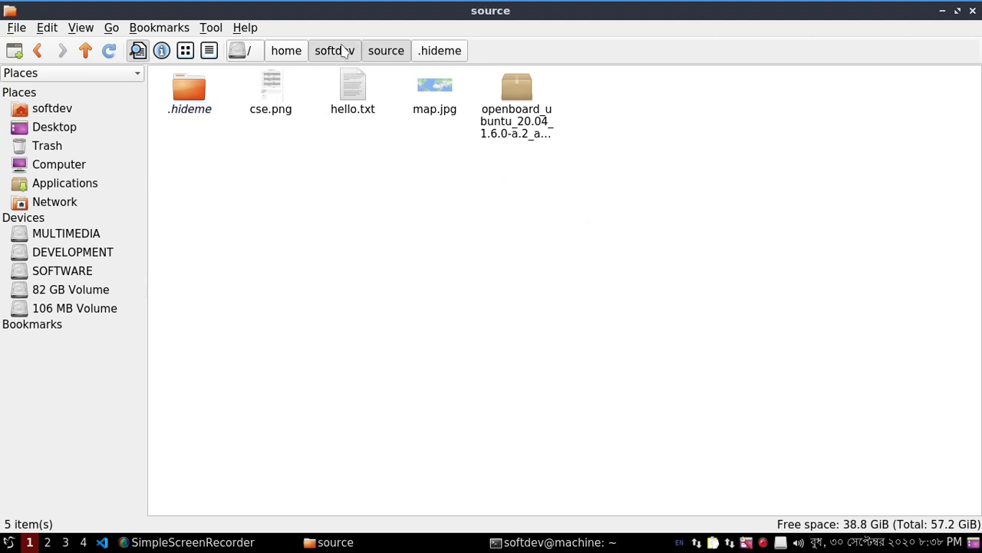
Step: Return to softdev and confirm sdestination is still empty
left_click(335, 50)
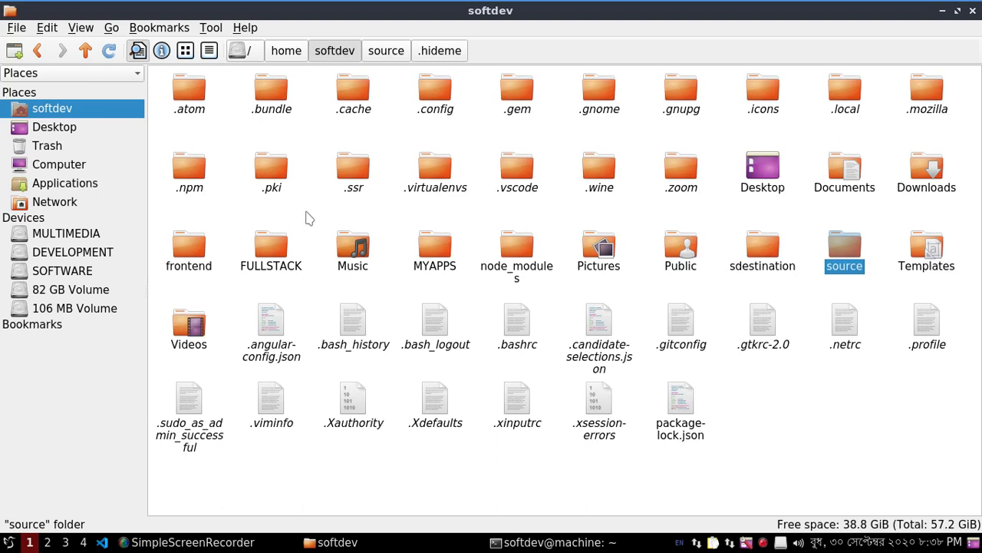
double_click(762, 245)
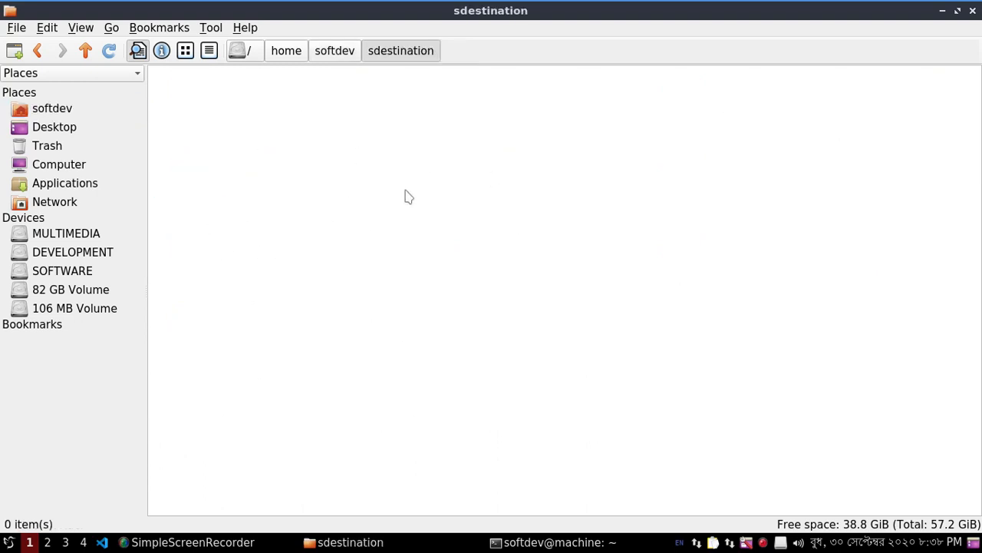
mouse_move(412, 181)
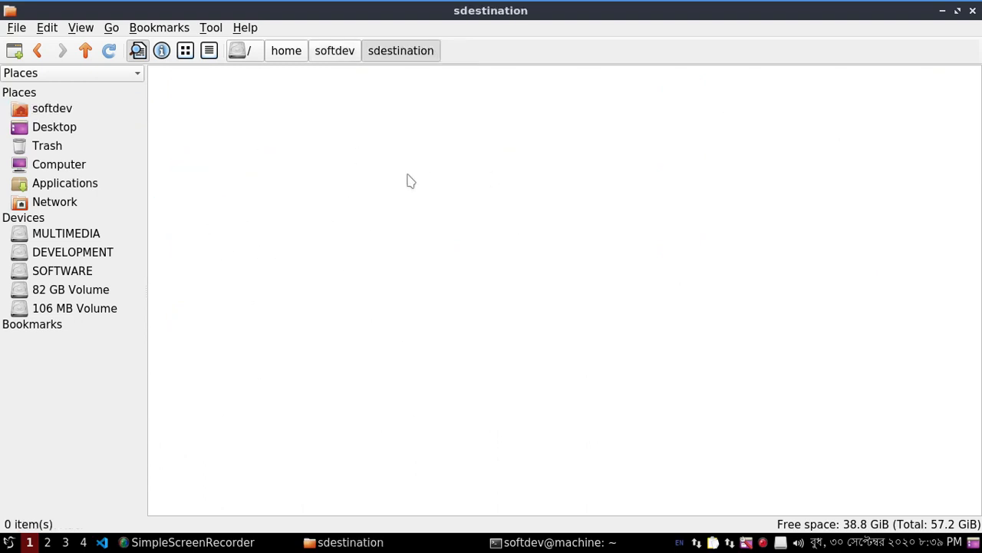
mouse_move(357, 97)
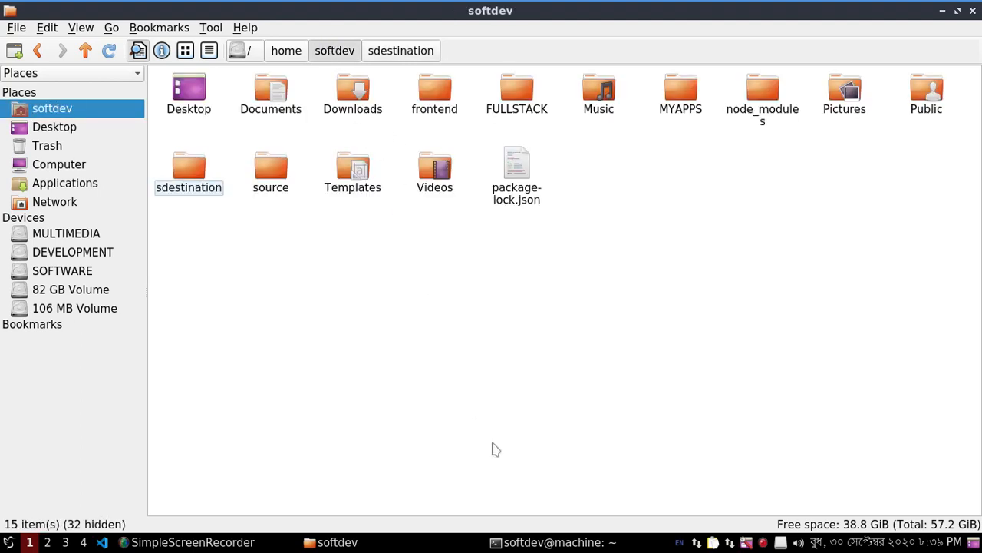
mouse_move(678, 215)
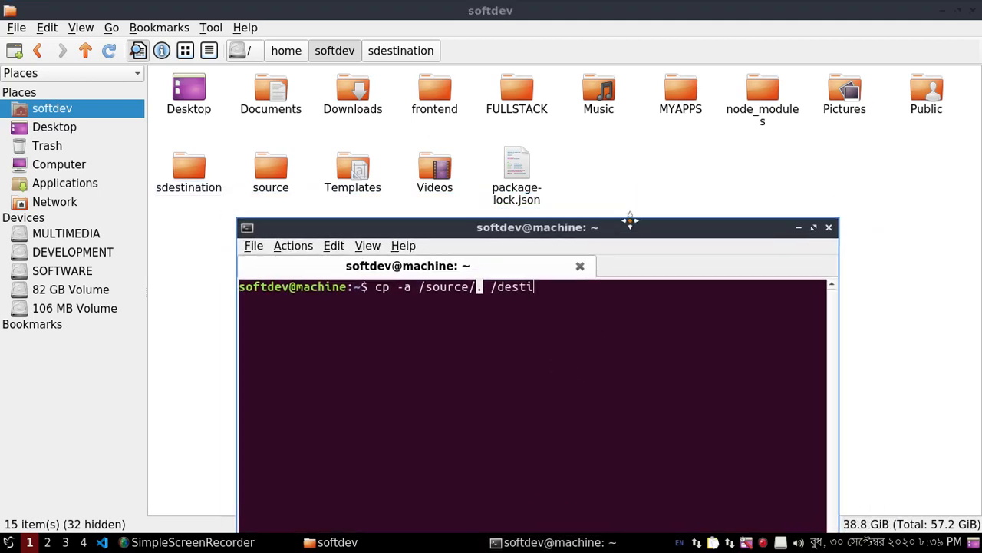
Step: Correct the command to cp -a source/. sdestination/ and run it to copy source's contents
key("BackSpace")
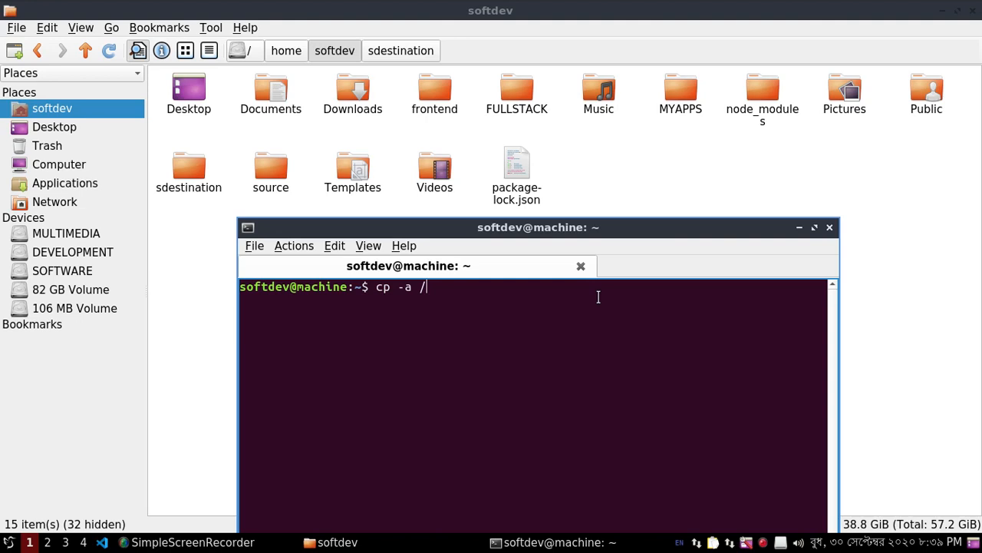
type("s")
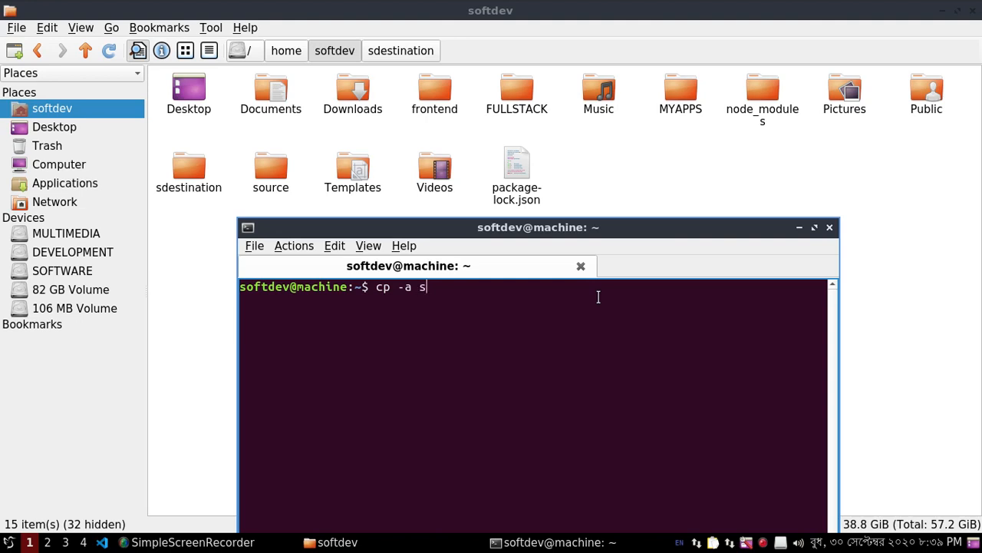
type("ource/")
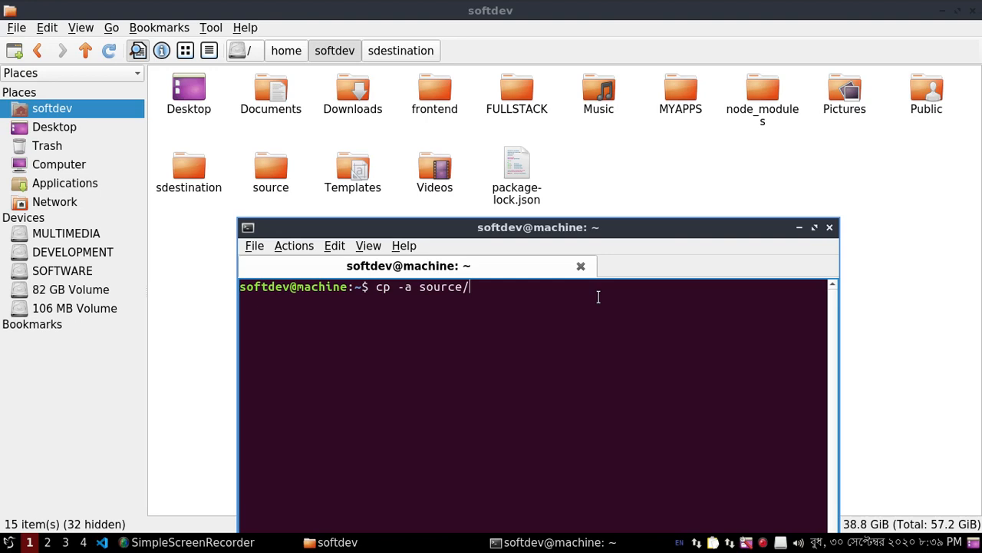
type(".")
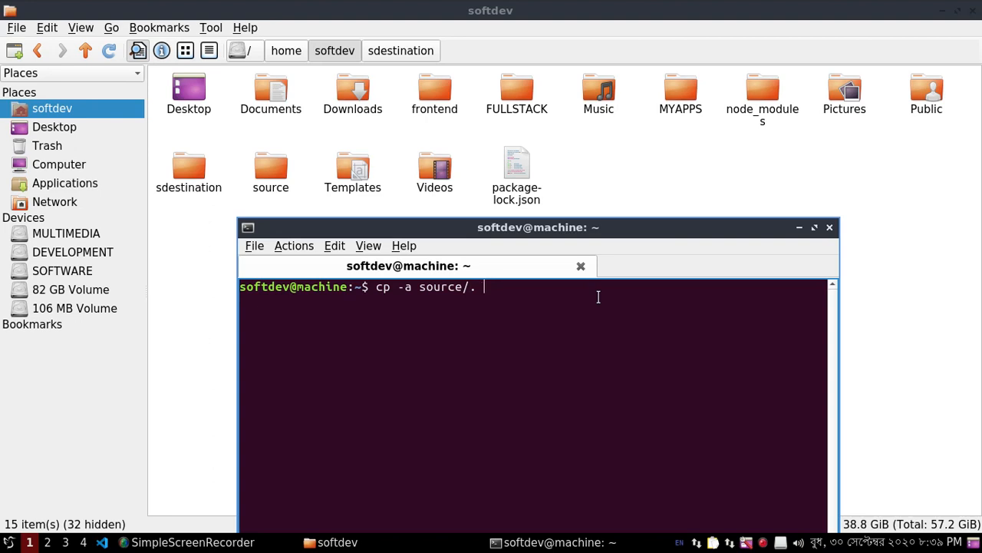
type("sdestination/")
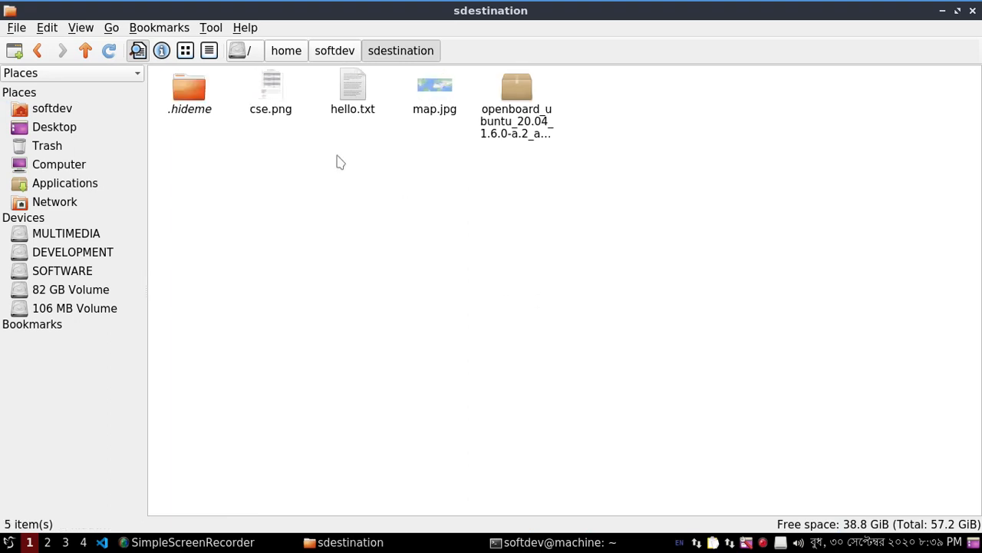
Step: Review the copied files in sdestination and go back up to the home folder
left_click(335, 50)
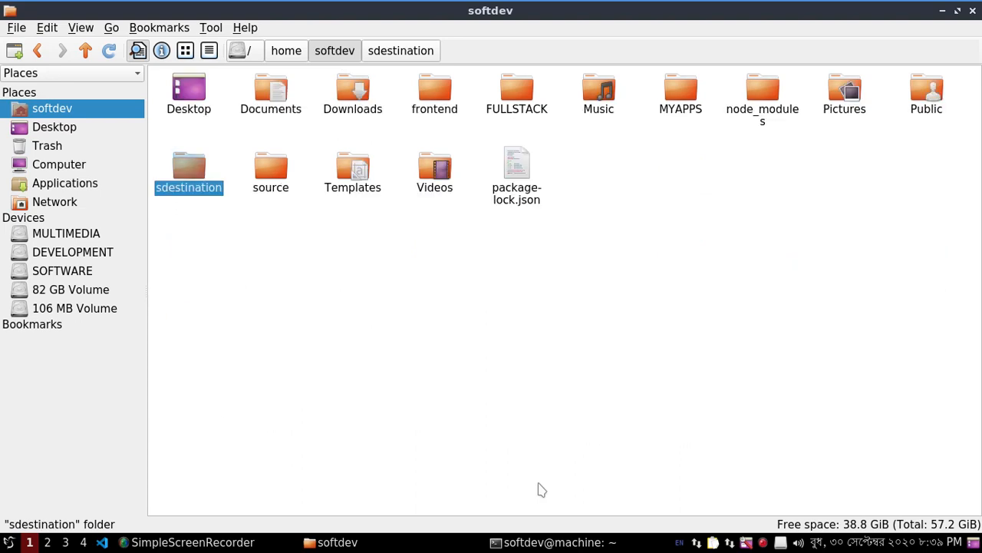
key("Return")
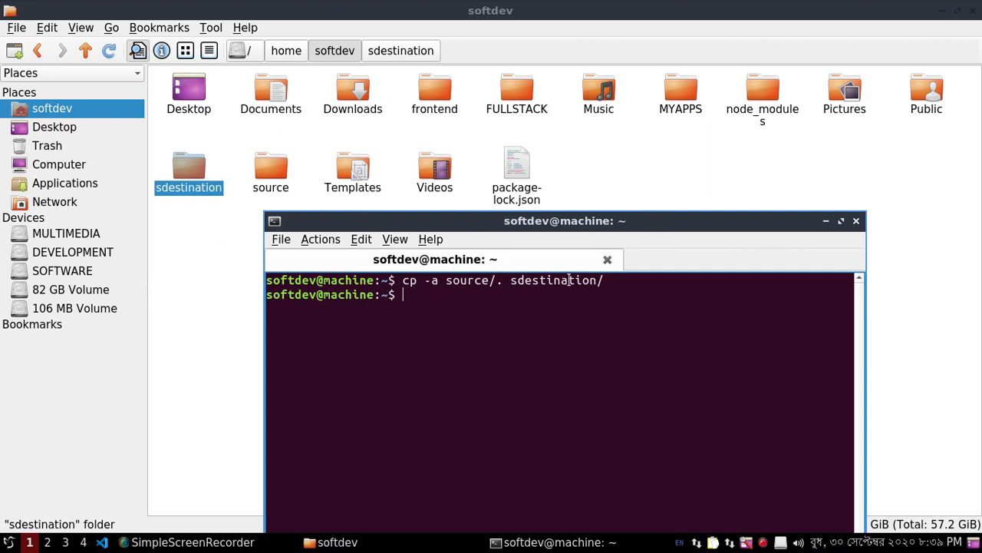
mouse_move(457, 325)
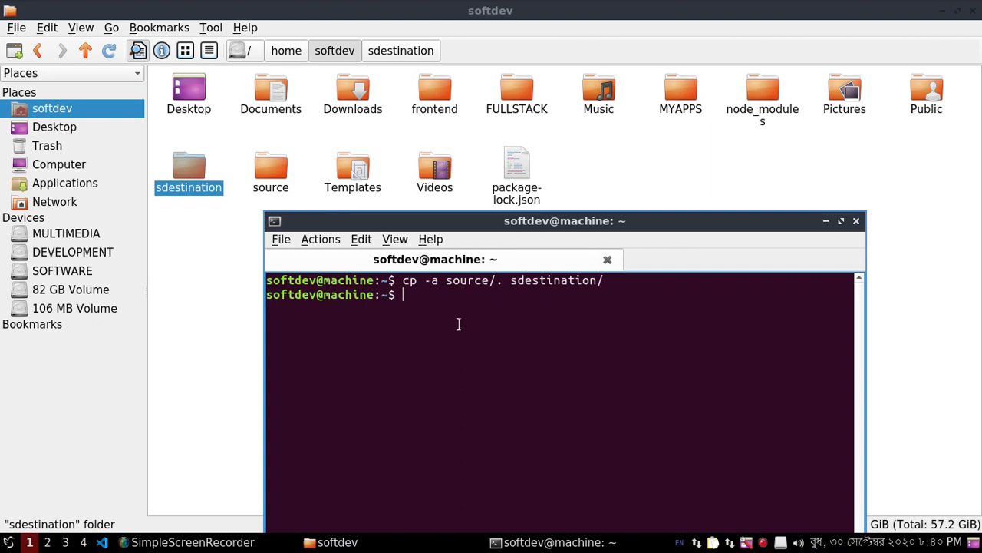
mouse_move(831, 237)
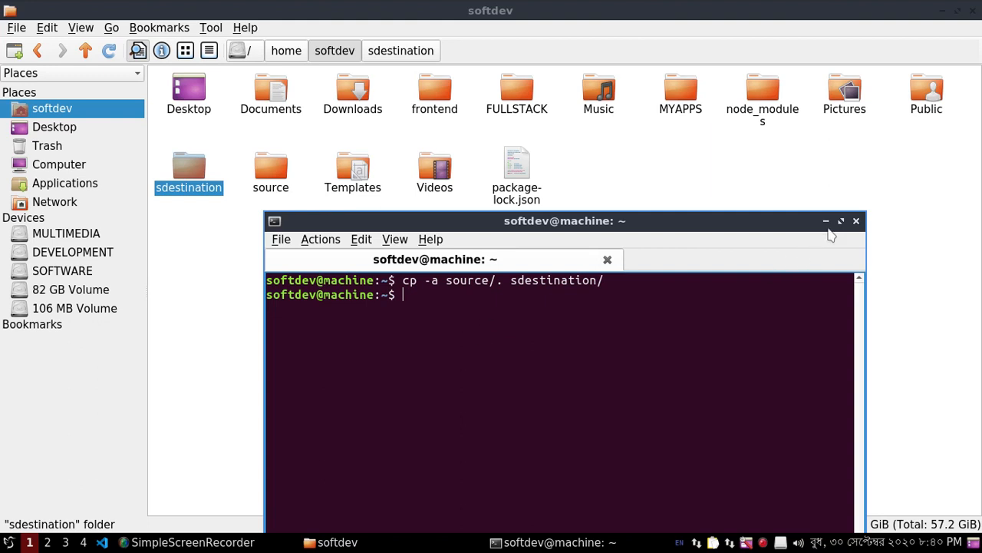
mouse_move(468, 282)
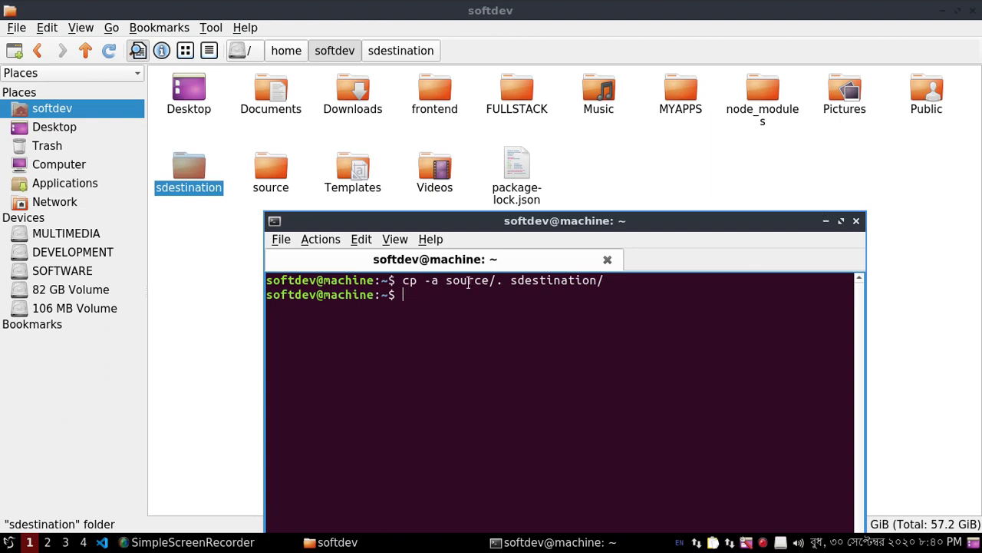
double_click(468, 280)
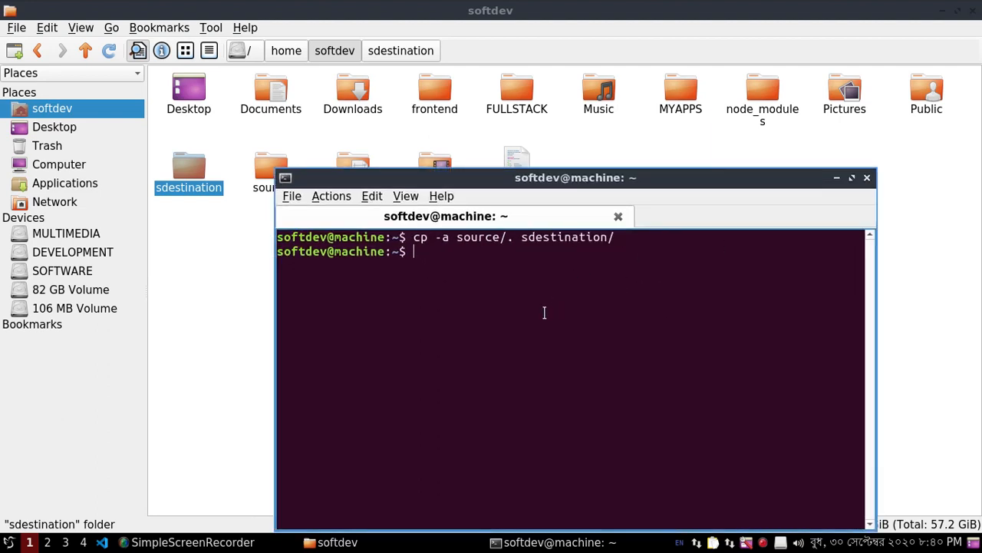
mouse_move(522, 270)
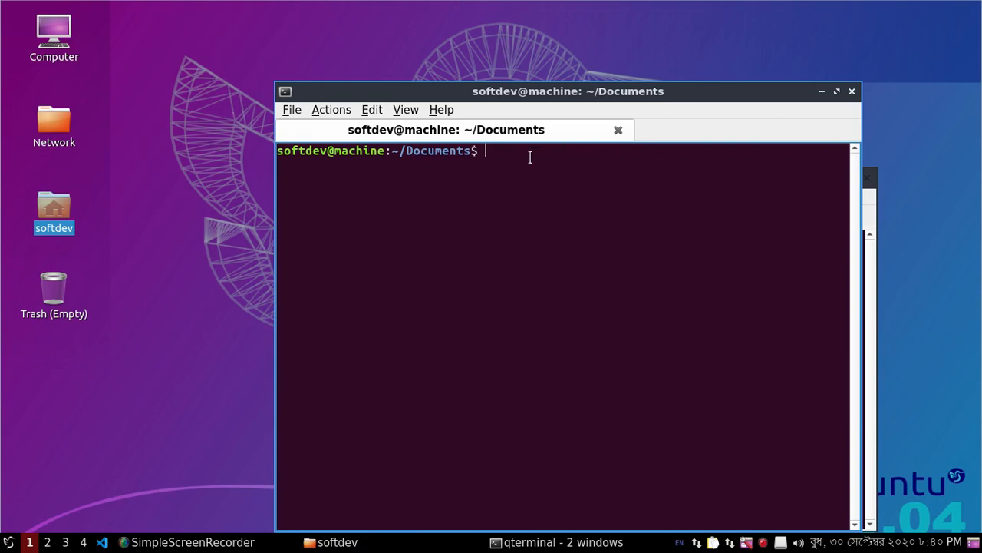
mouse_move(499, 322)
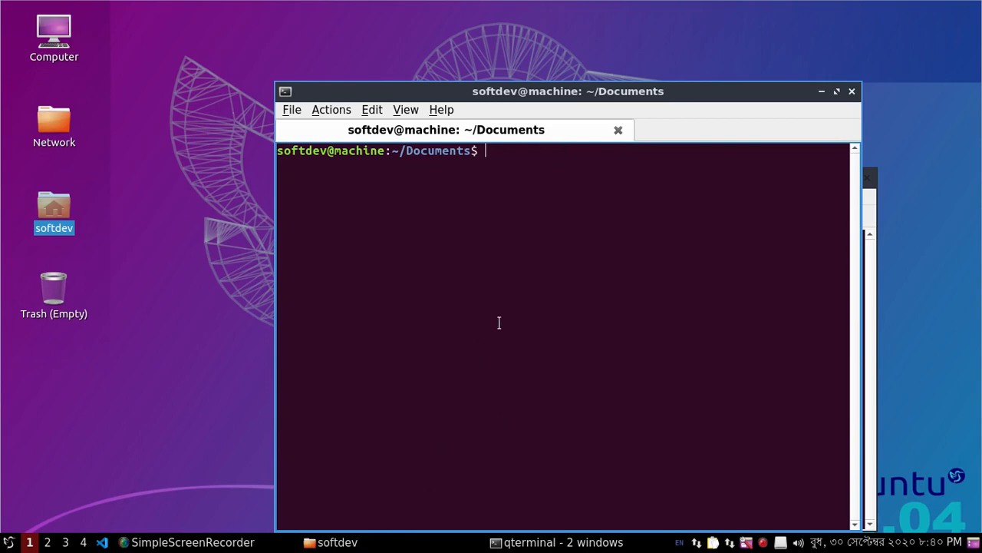
mouse_move(519, 193)
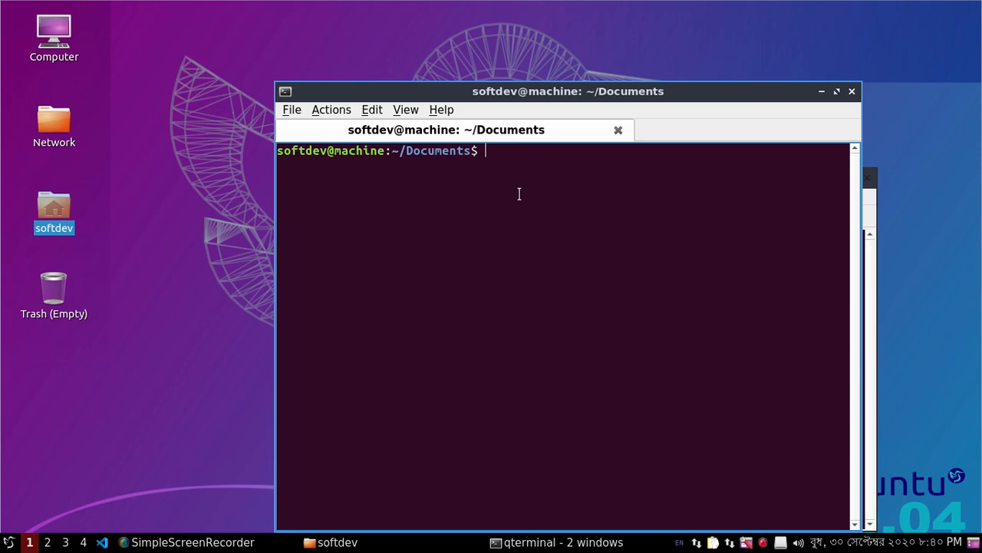
mouse_move(400, 276)
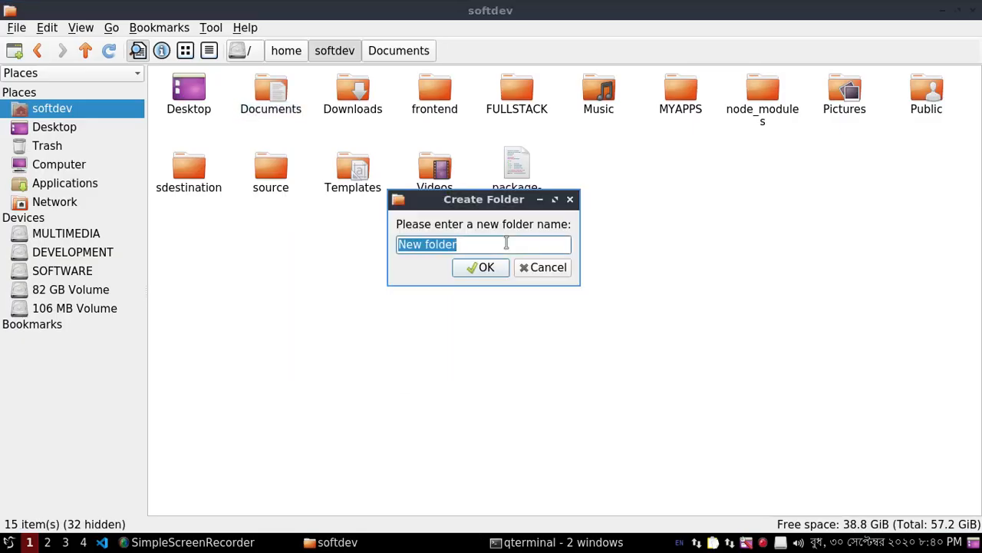
Step: Create a folder named new in the softdev home folder
type("new")
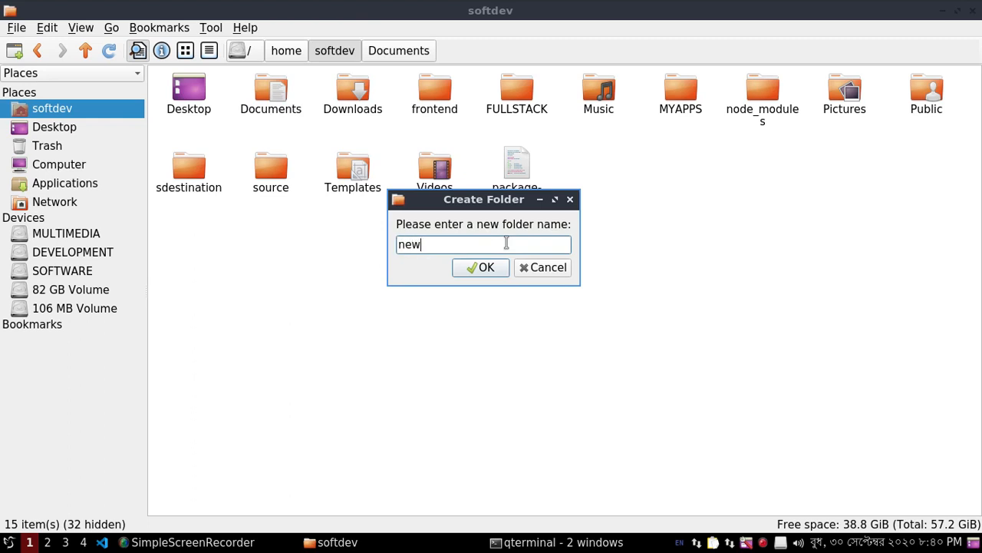
left_click(480, 267)
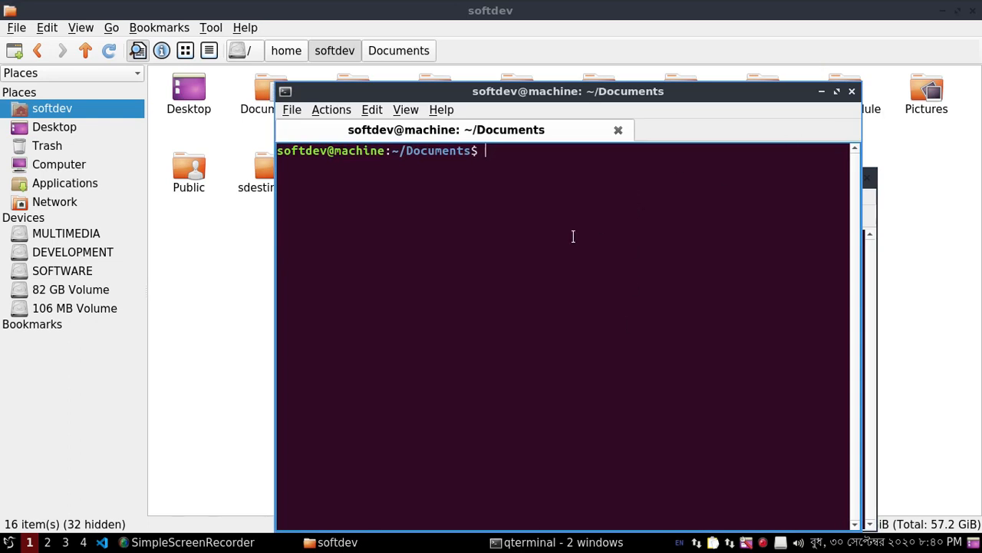
Step: Run cp -a /home/softdev/source/. /home/softdev/new/ from Documents using absolute paths
type("cp")
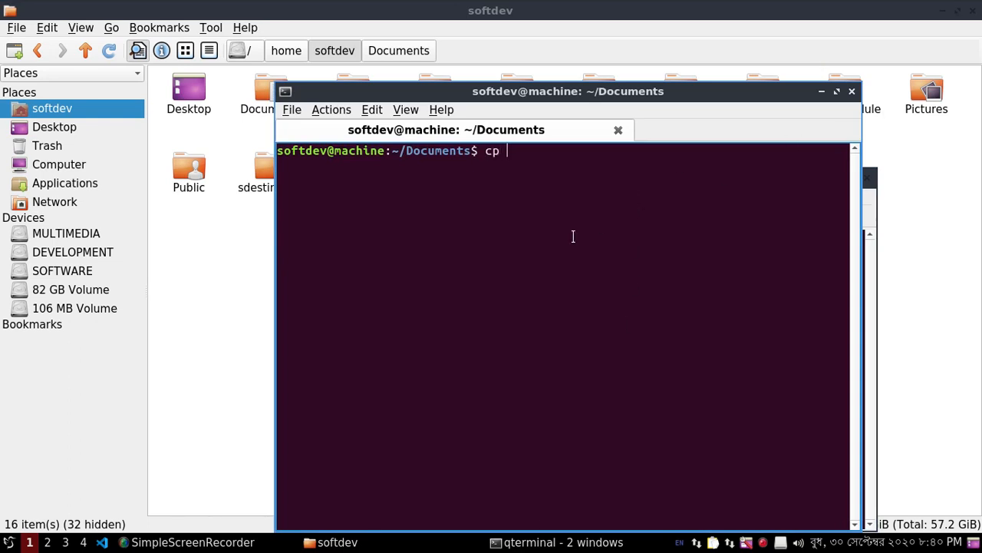
type("-a")
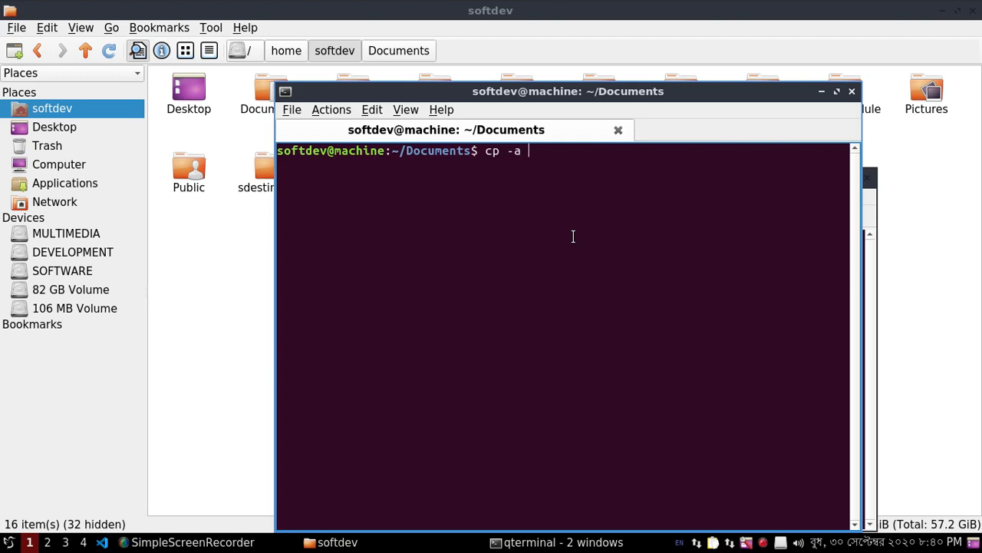
type("/")
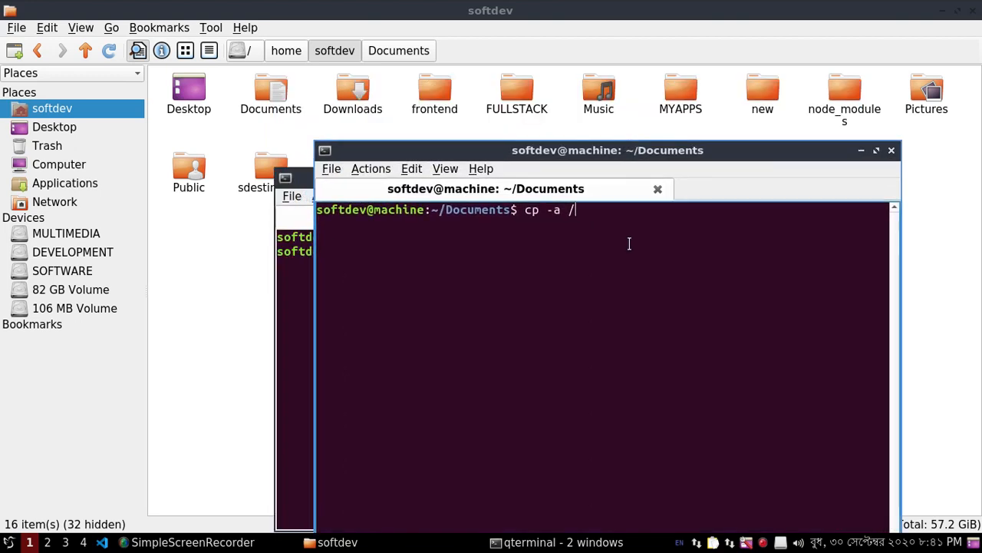
type("home/softdev/")
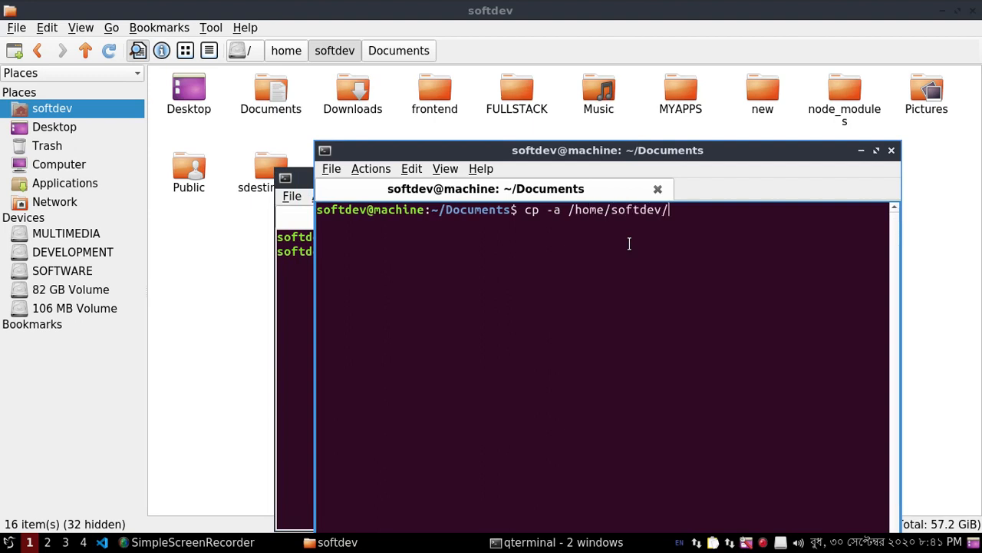
type("source/")
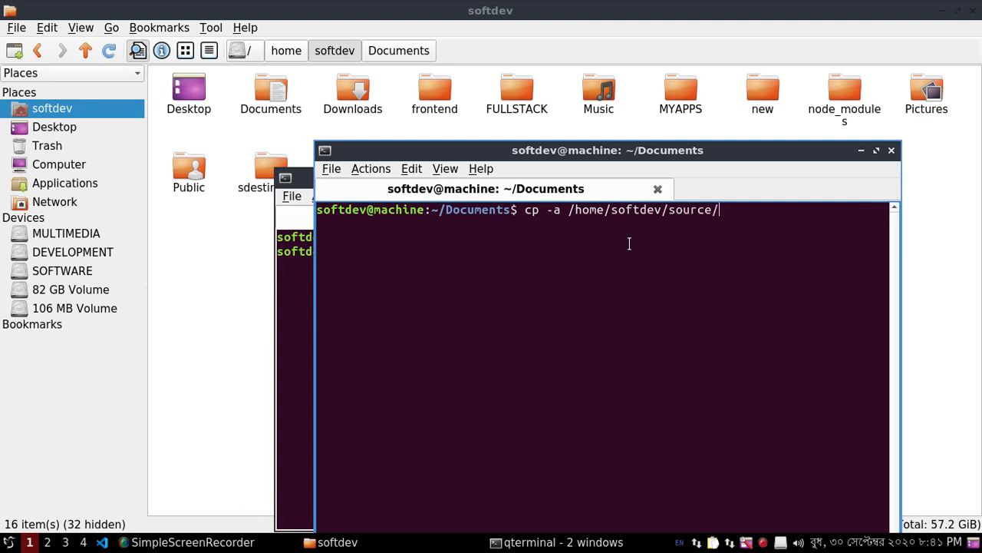
type(". /")
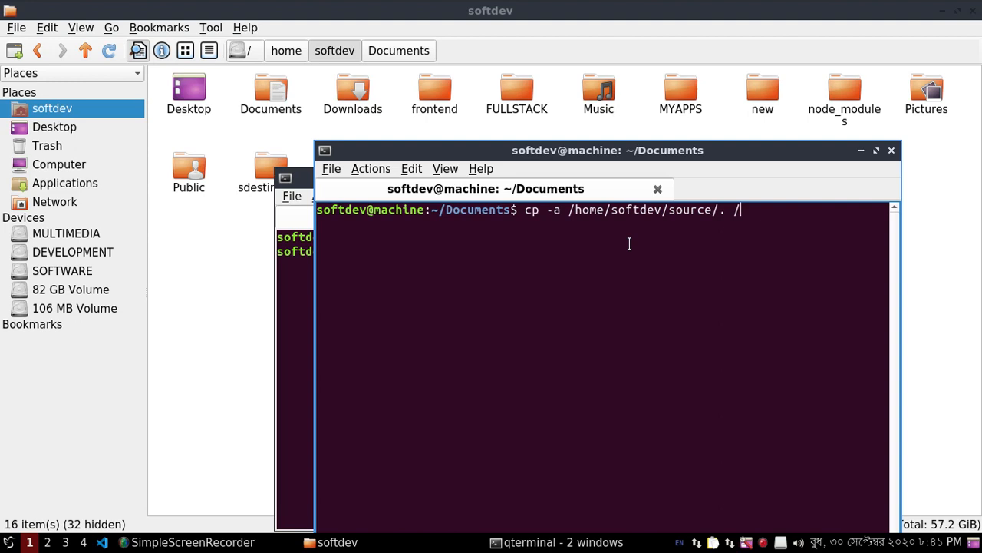
type("home/")
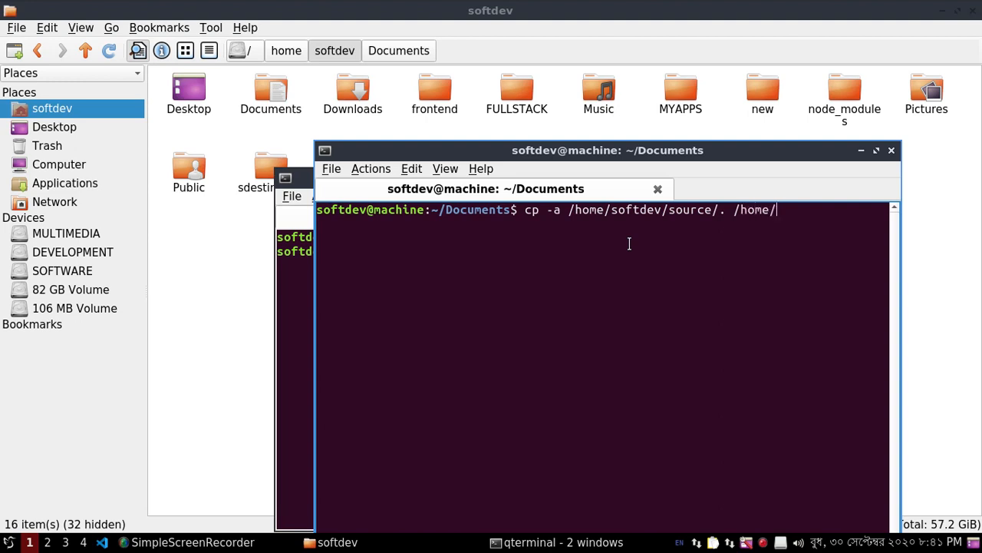
type("softdev/")
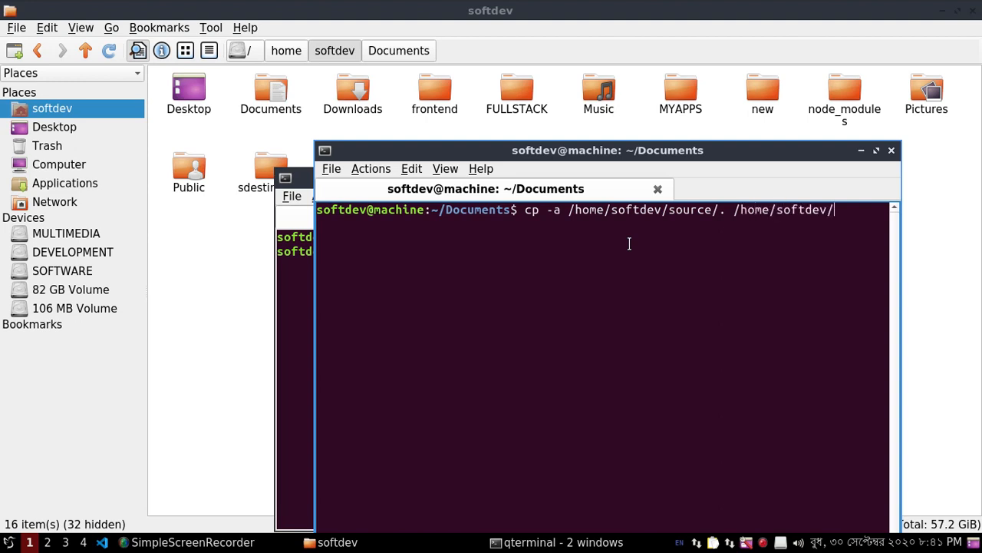
type("new/")
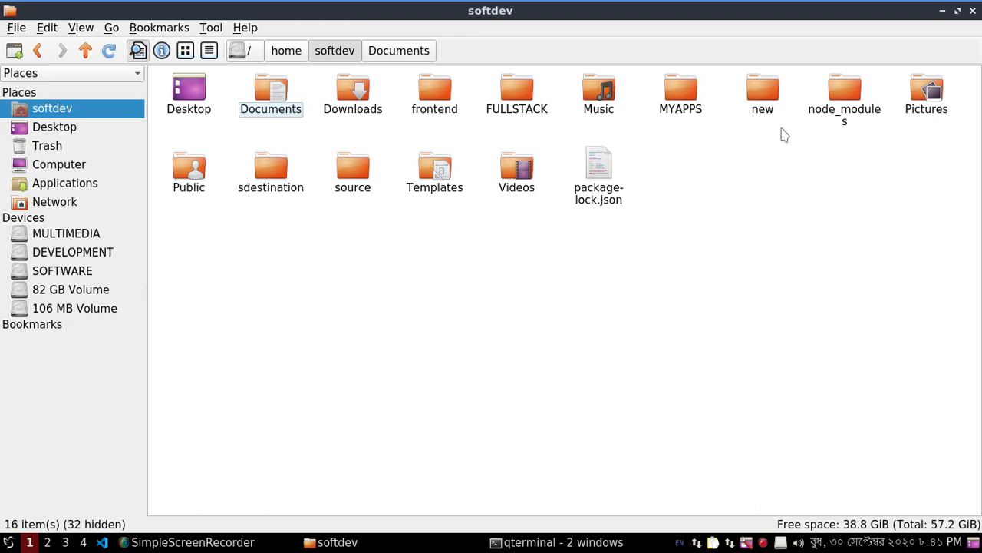
Step: Open the new folder to verify cse.png, hello.txt, map.jpg and the OpenBoard package arrived
double_click(761, 88)
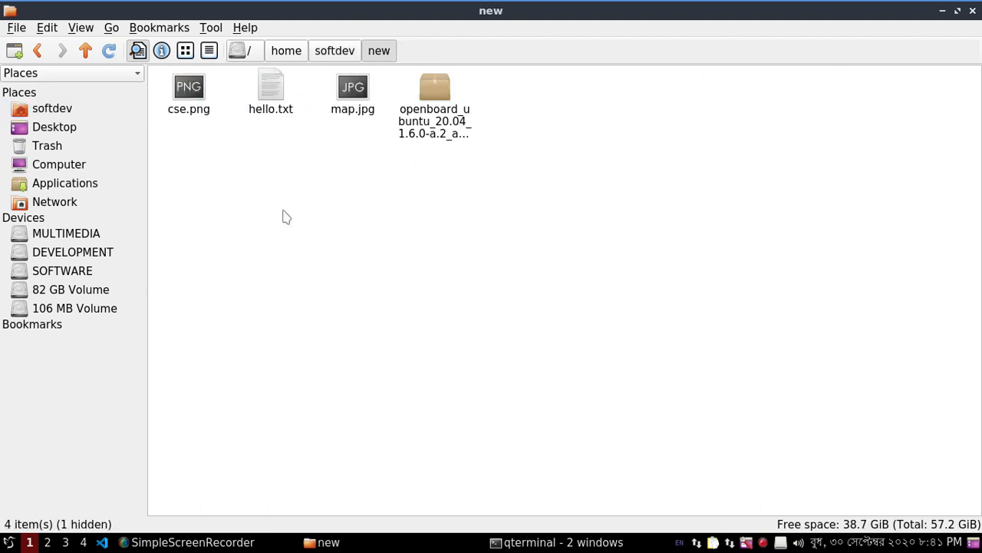